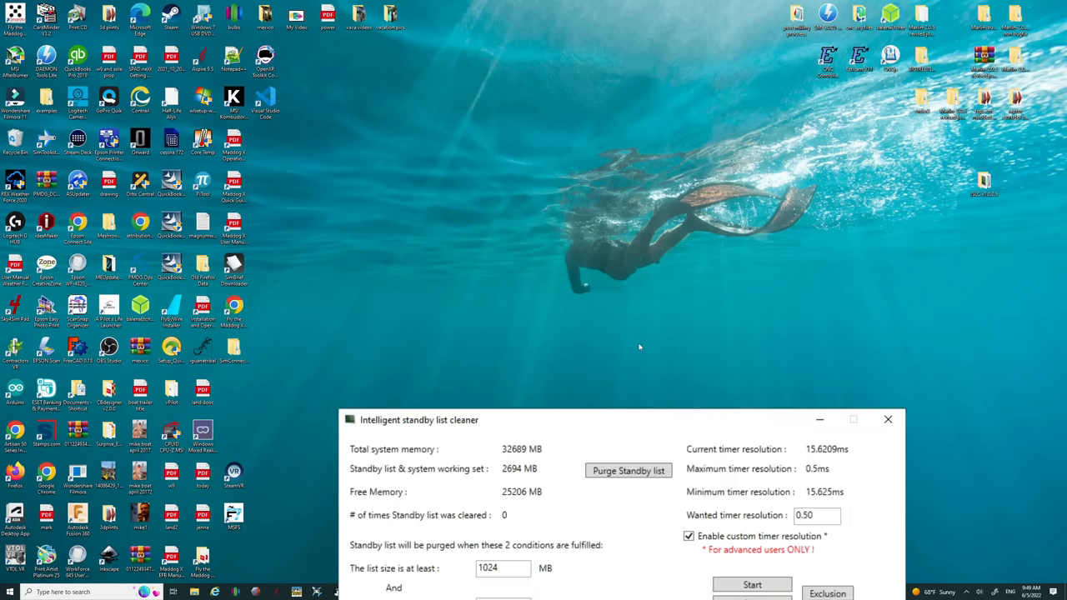
Close the Intelligent standby list cleaner window and return to the desktop
left_click_drag(420, 420, 420, 180)
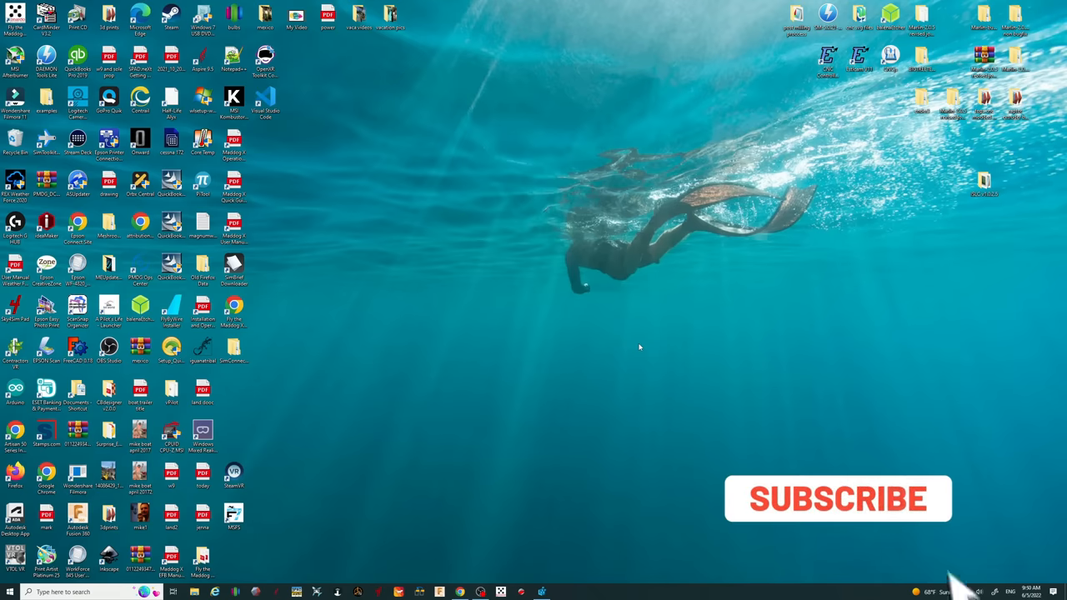
left_click(838, 498)
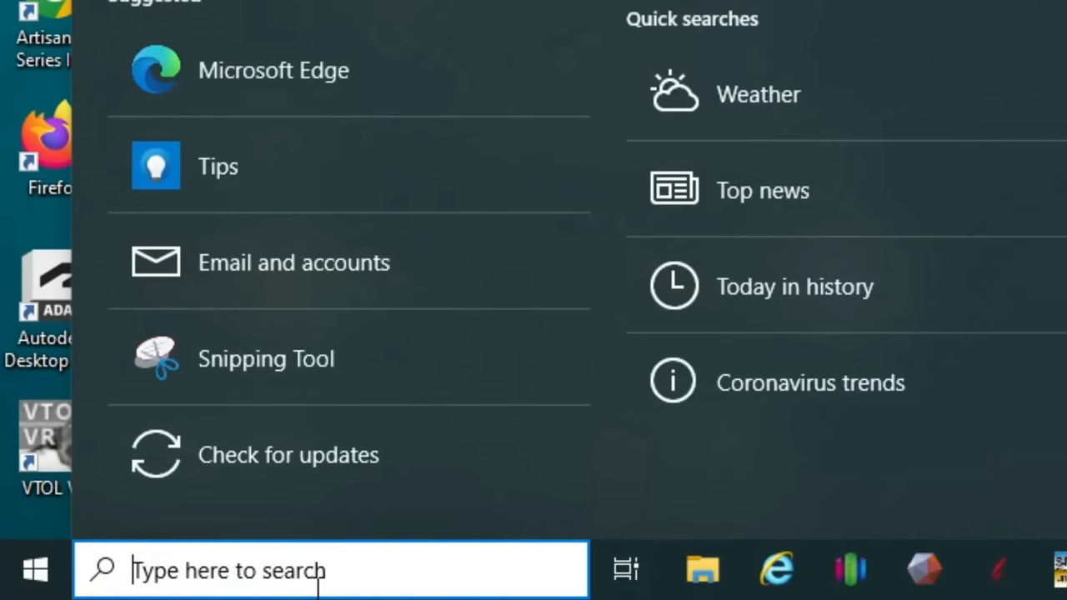
Search for 'reg' so Registry Editor appears as the best match
type("reg")
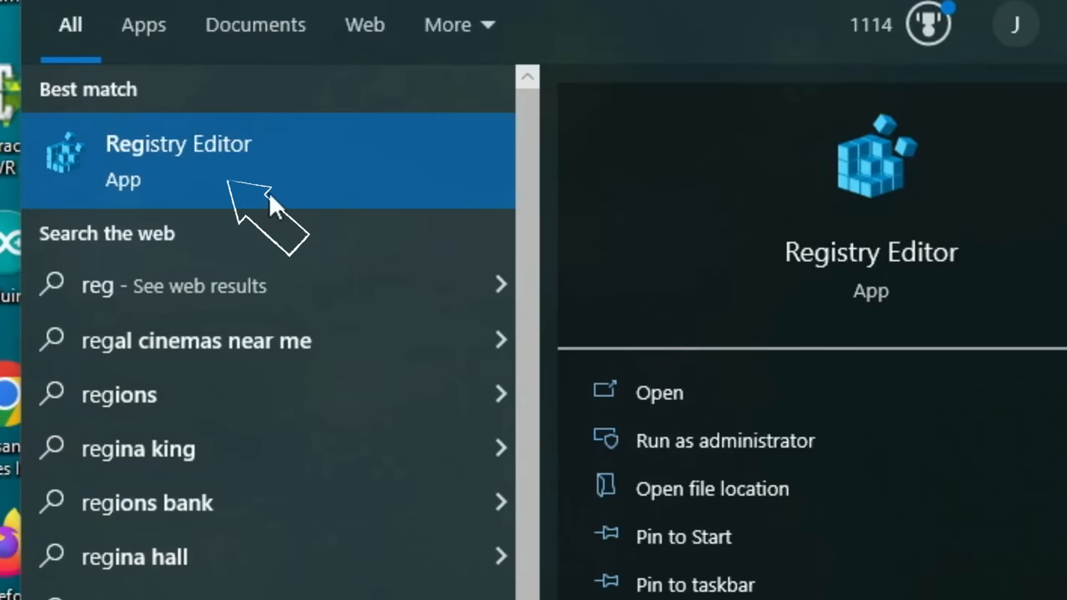
mouse_move(258, 186)
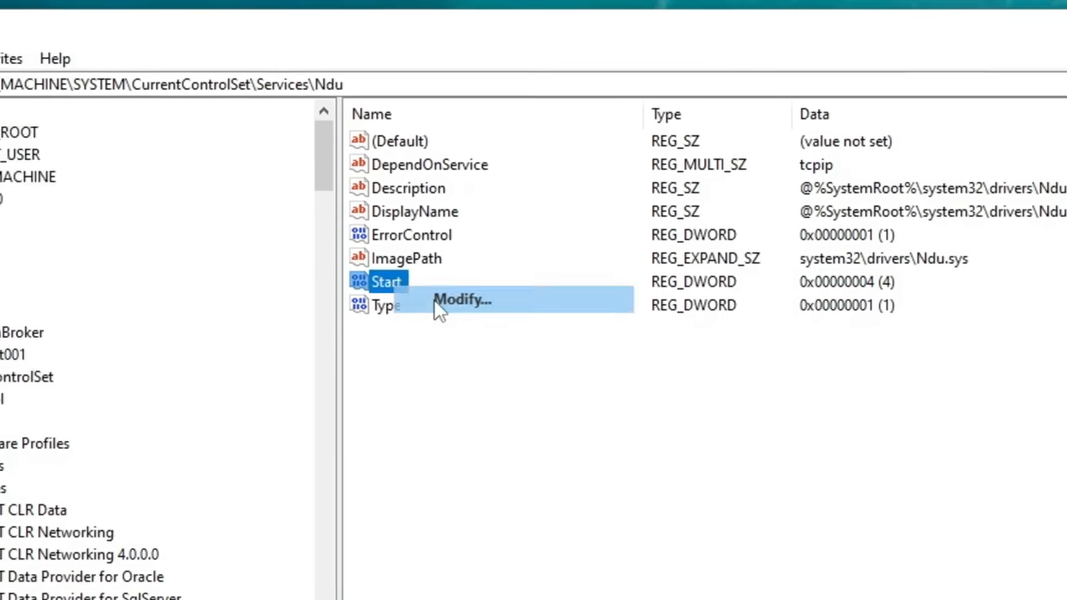
Change the Ndu service's Start value to 4 under HKLM\SYSTEM\CurrentControlSet\Services\Ndu
left_click(460, 301)
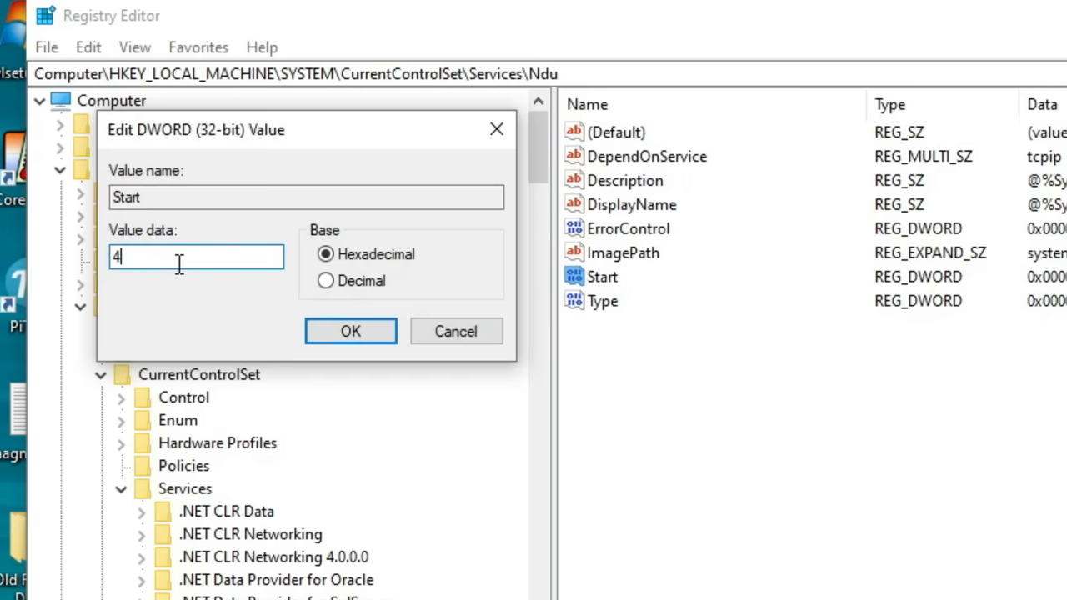
left_click(350, 330)
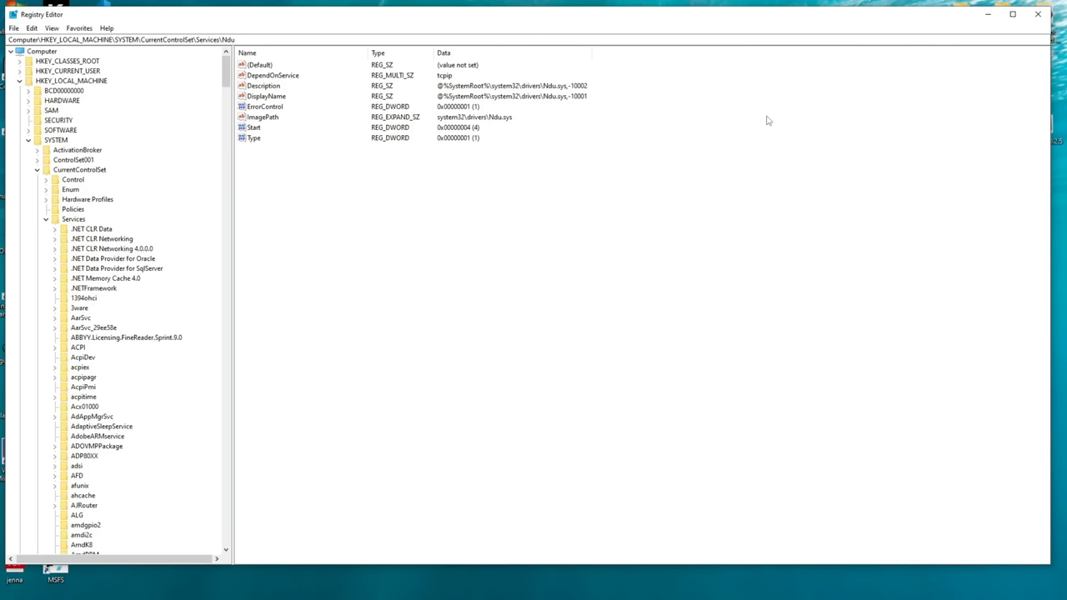
mouse_move(937, 94)
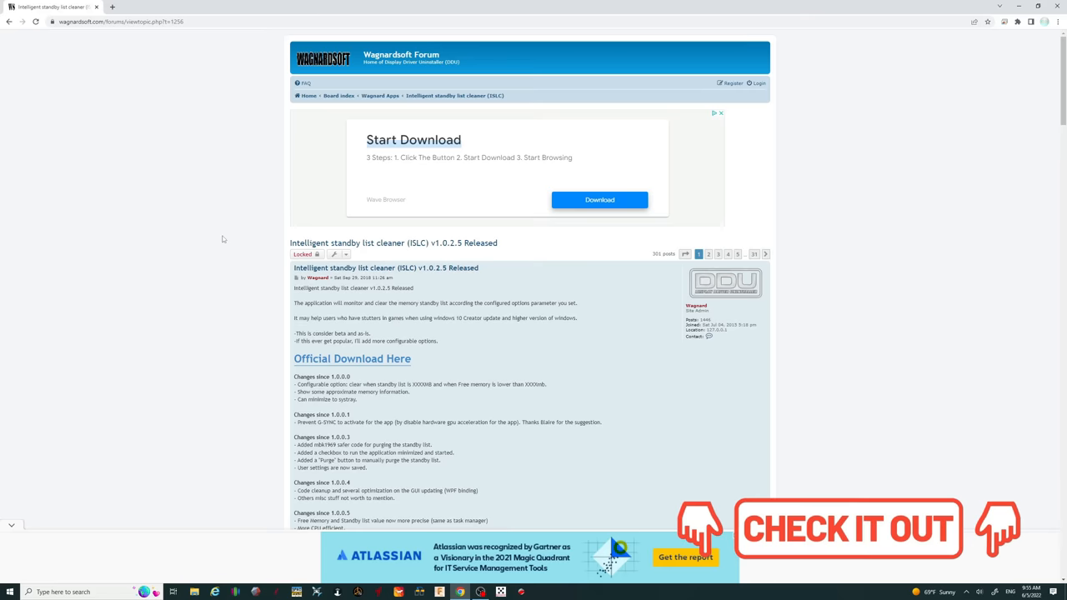
mouse_move(253, 353)
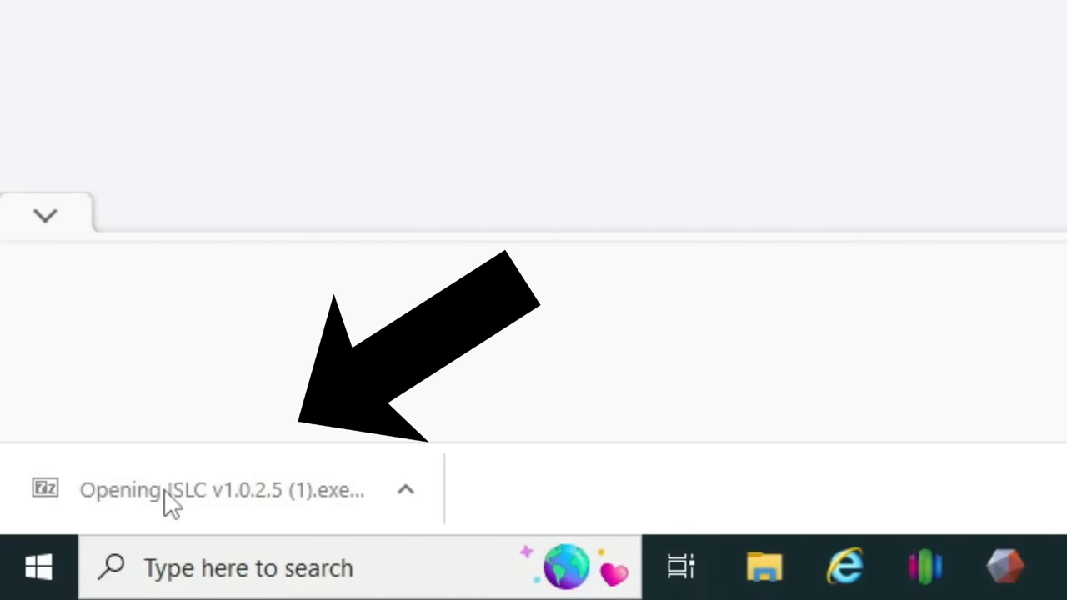
Extract the downloaded ISLC archive to the Desktop, replacing all existing files
left_click(220, 490)
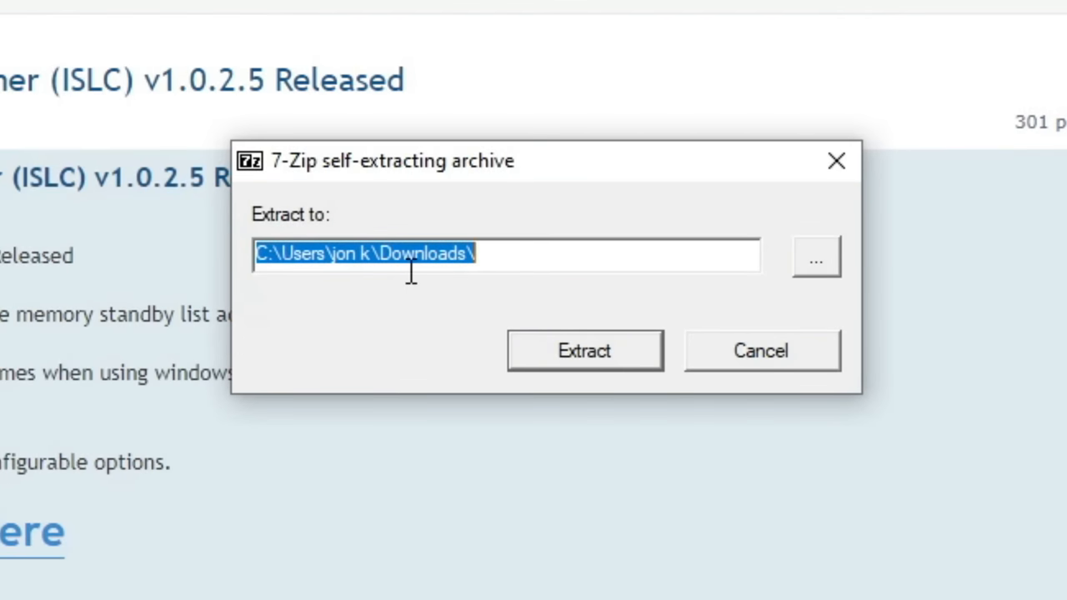
mouse_move(454, 290)
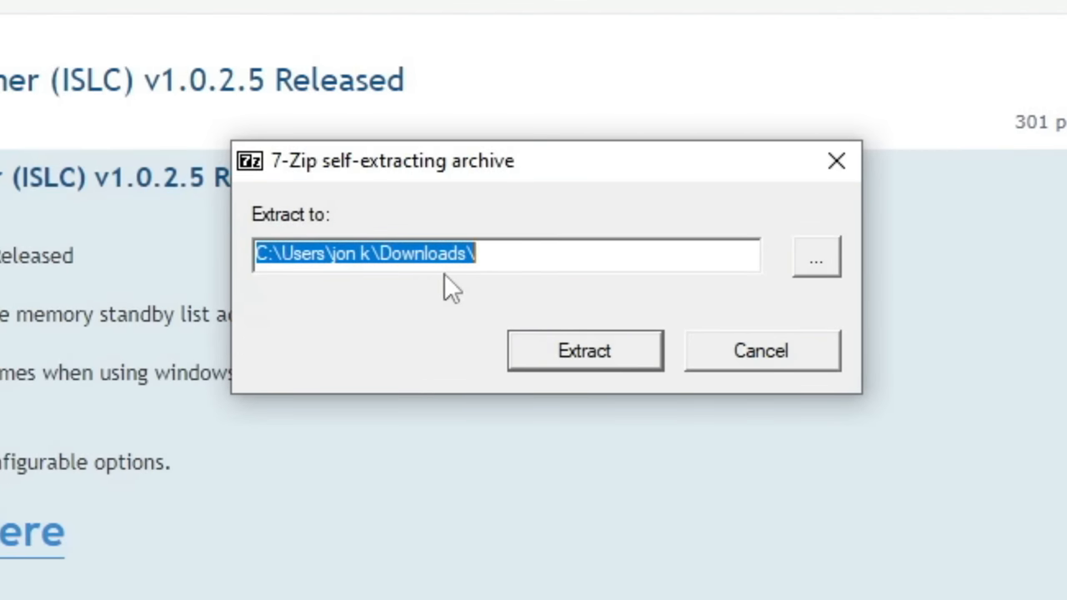
left_click(815, 257)
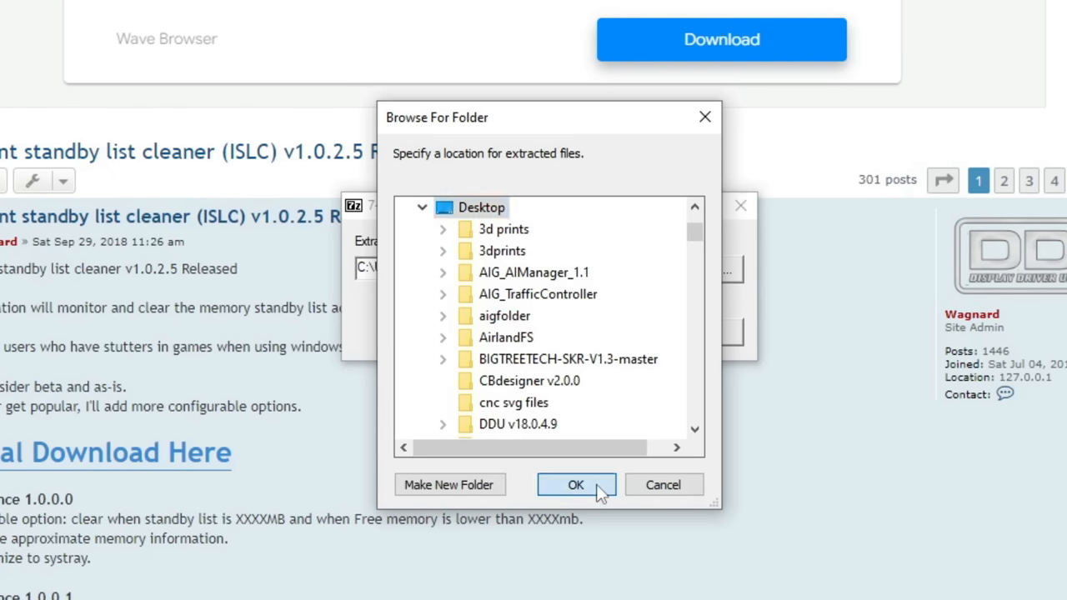
left_click(577, 484)
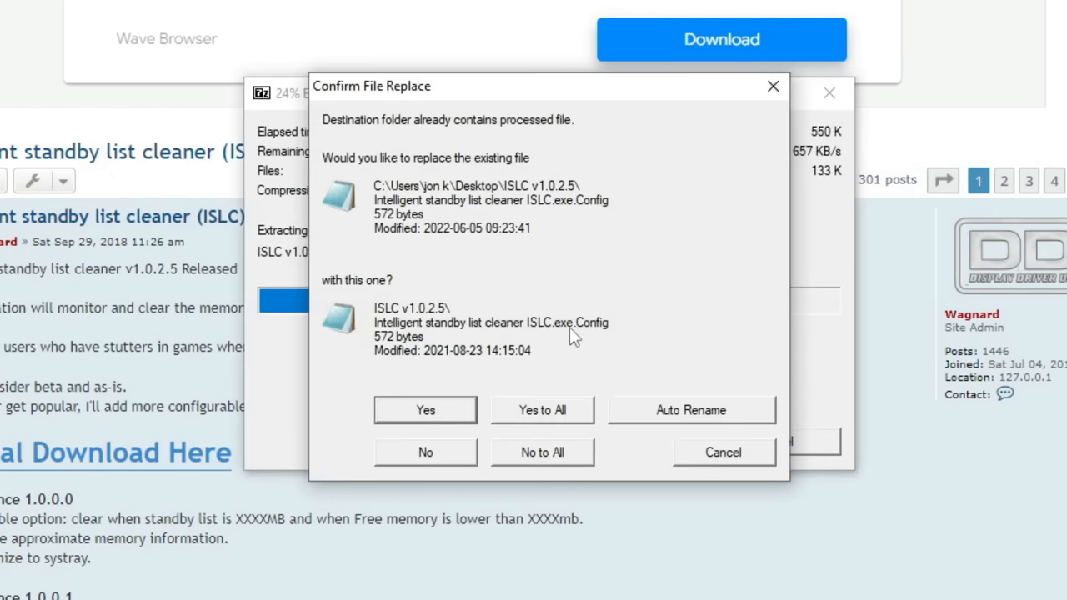
mouse_move(541, 426)
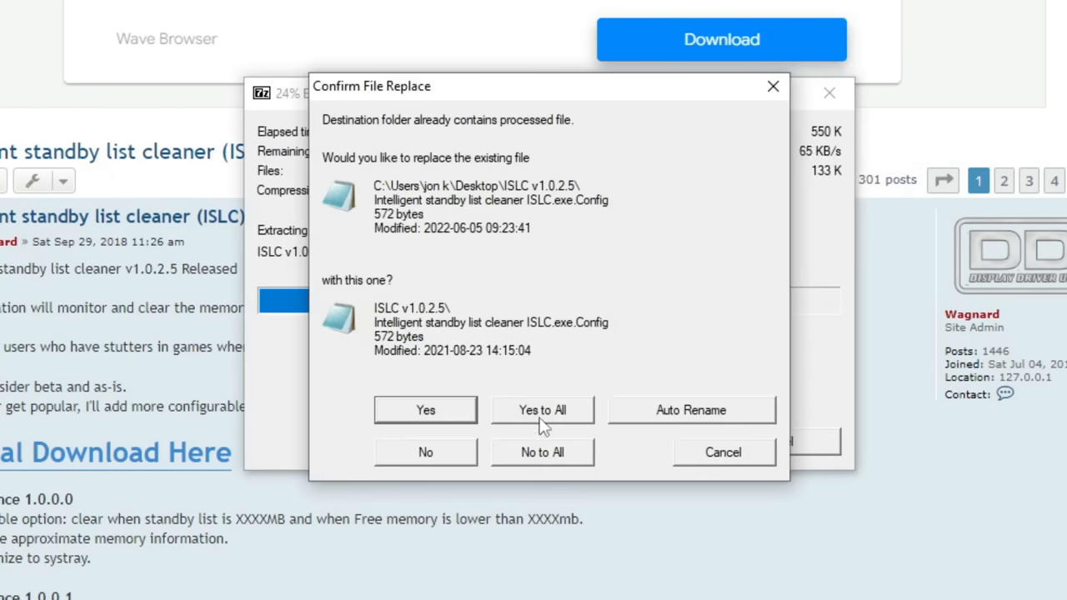
left_click(541, 410)
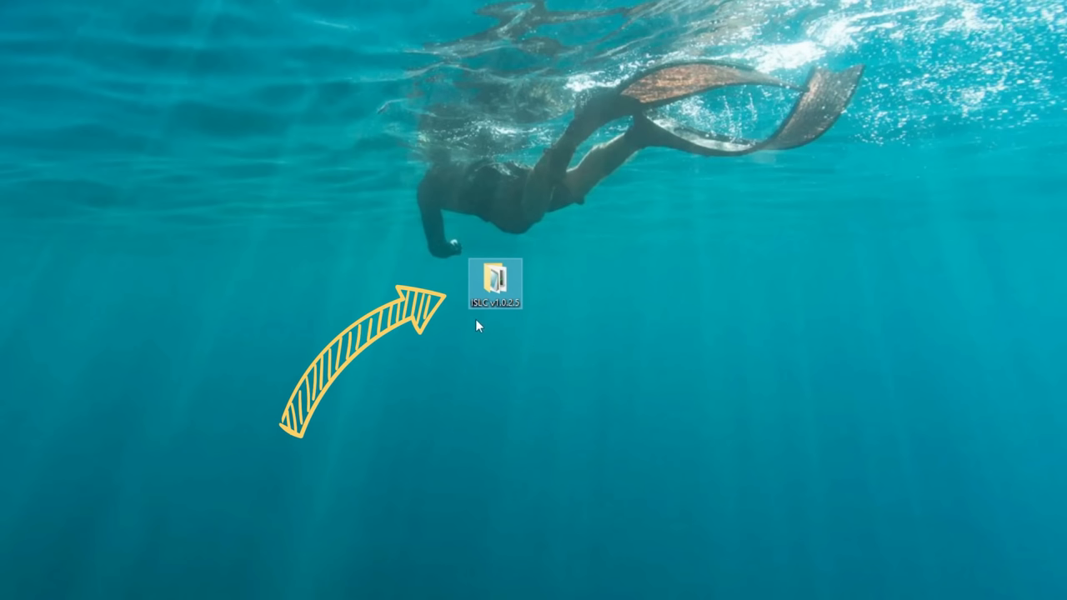
Launch Intelligent standby list cleaner ISLC.exe from the extracted desktop folder
double_click(495, 283)
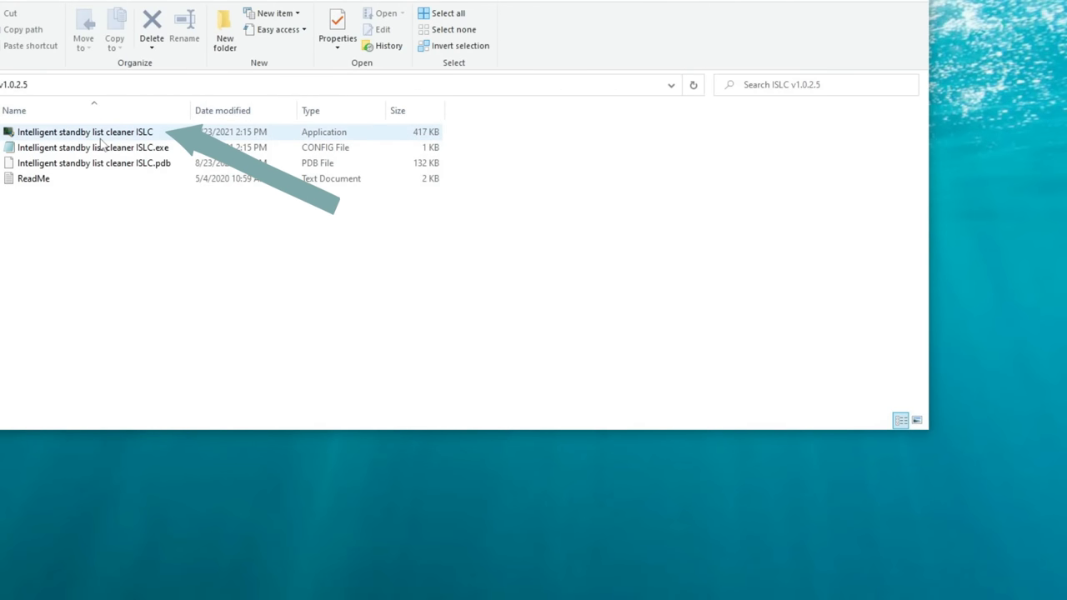
double_click(84, 131)
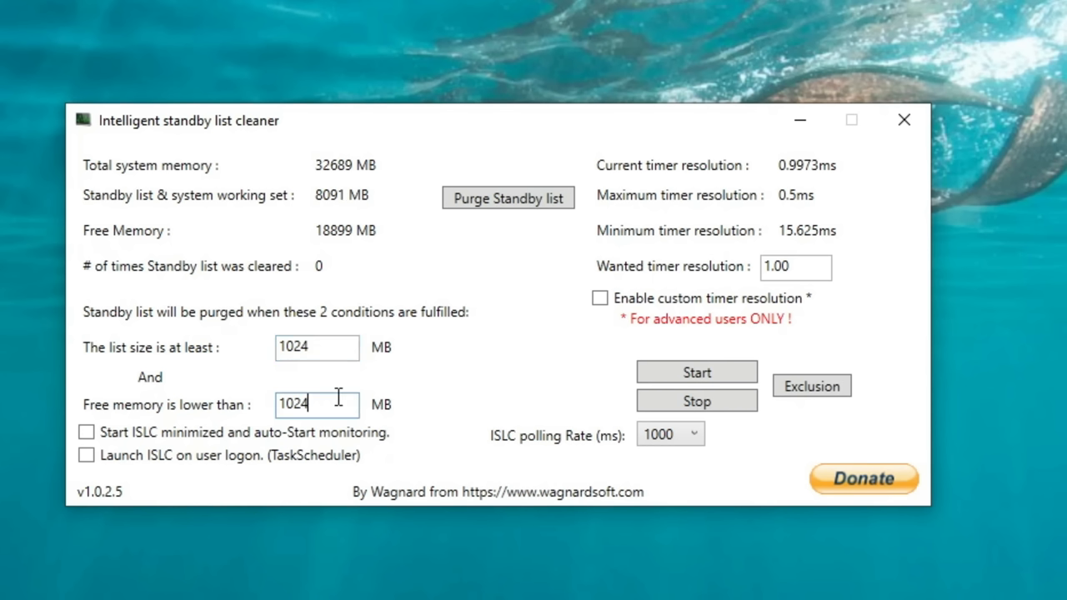
mouse_move(386, 407)
type("16000")
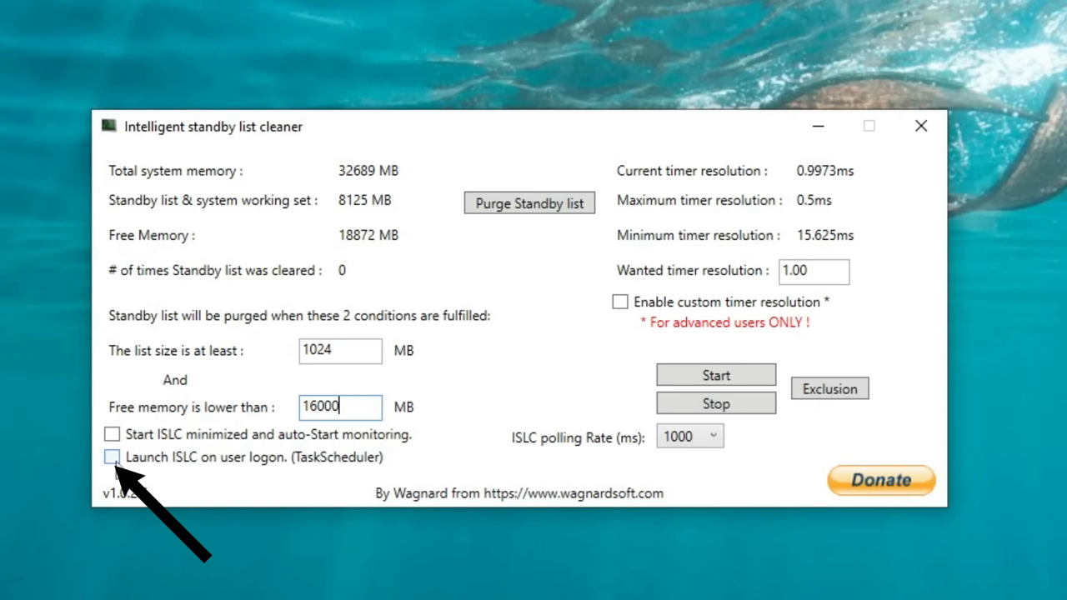
Enable 'Launch ISLC on user logon (TaskScheduler)'
left_click(112, 457)
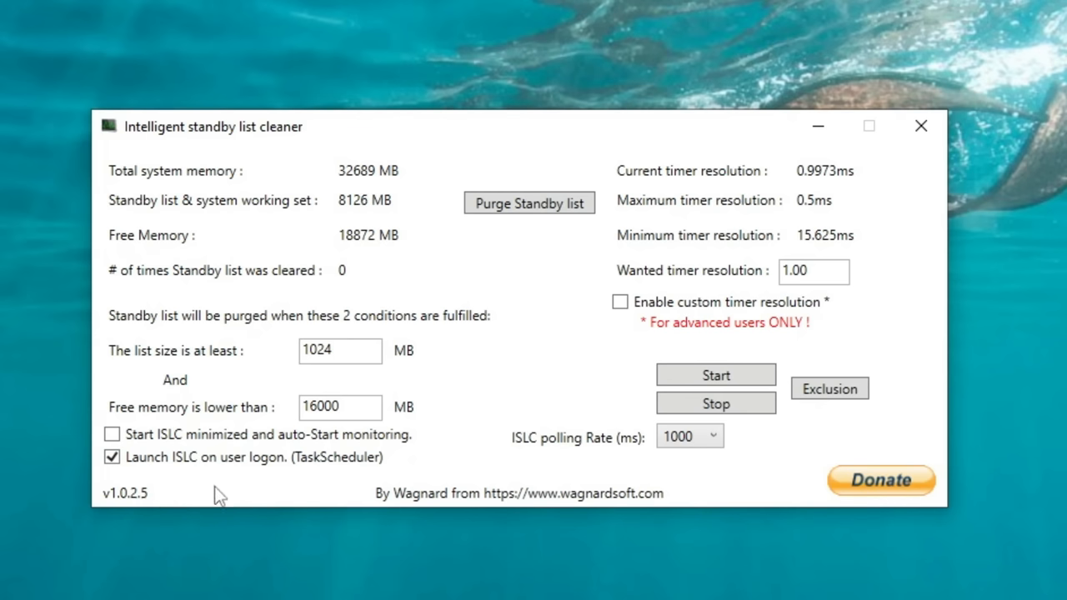
mouse_move(742, 260)
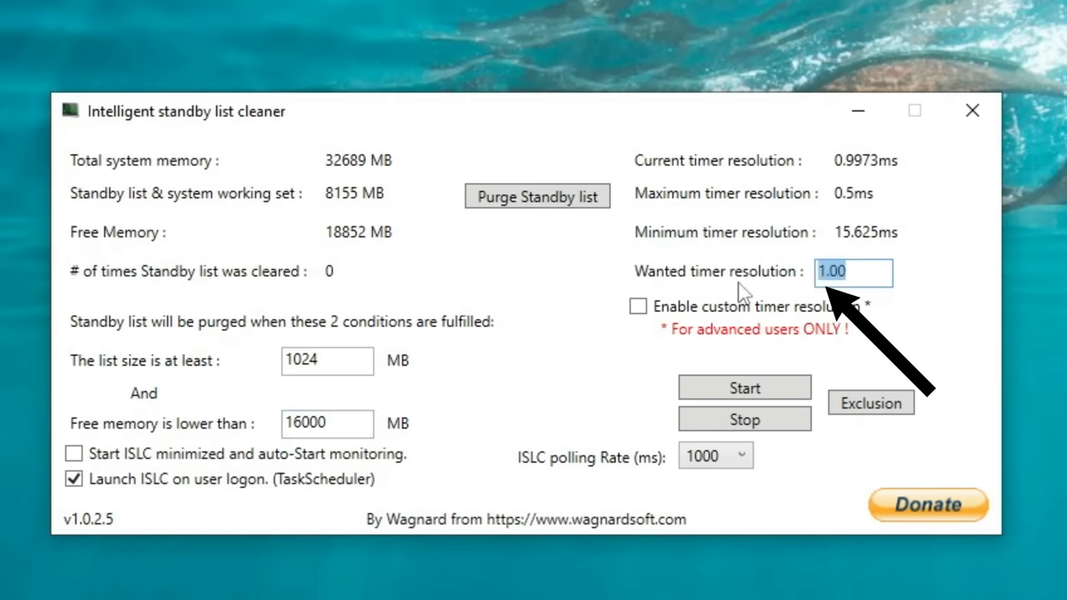
mouse_move(708, 175)
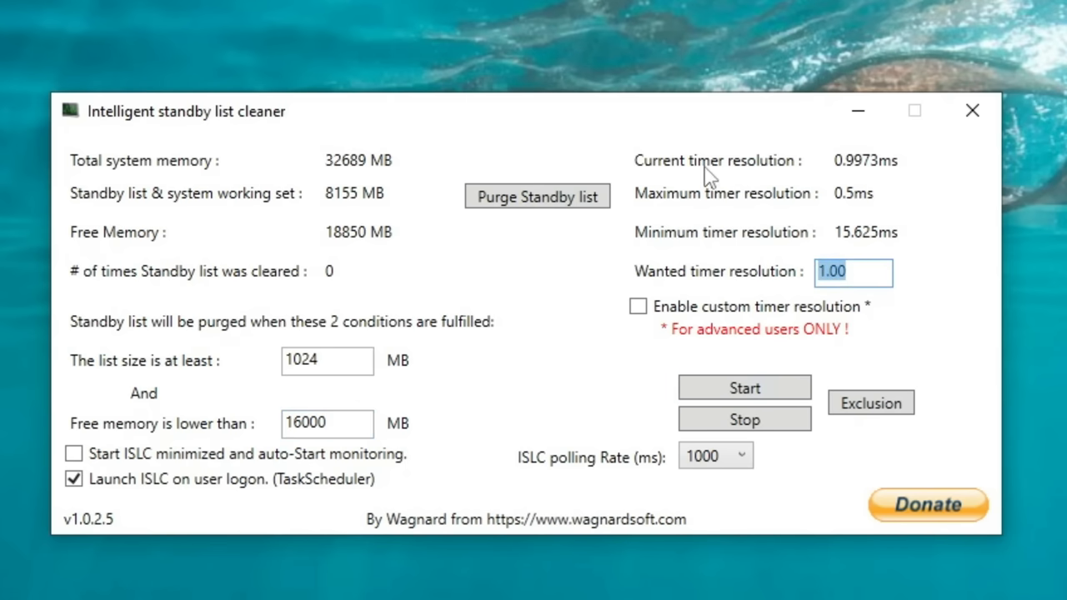
Enable a custom 0.5 ms wanted timer resolution and set the ISLC polling rate to 500 ms
type("0.5")
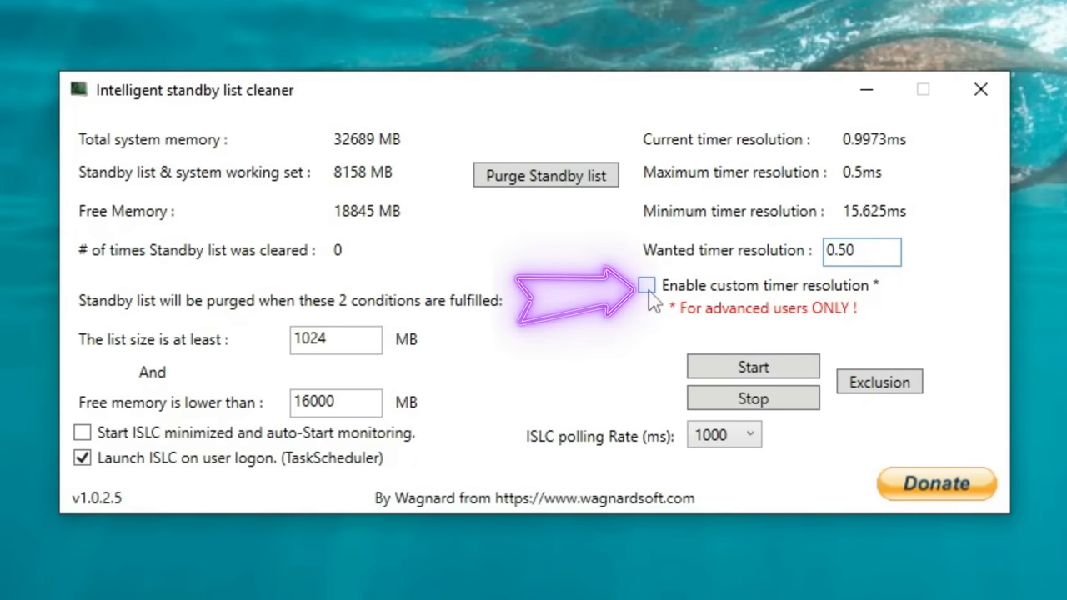
left_click(647, 285)
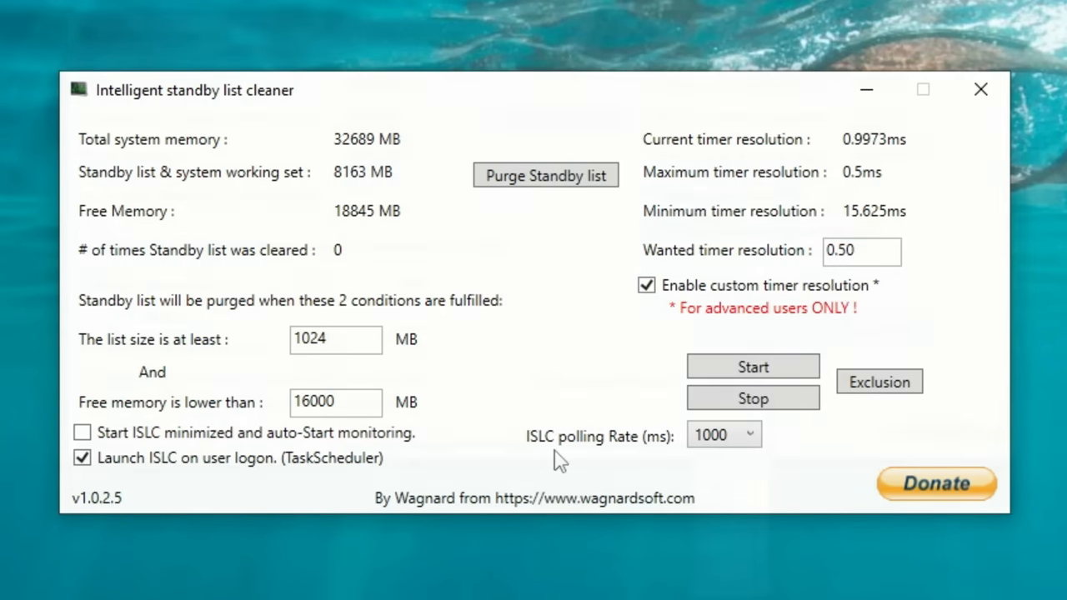
left_click(724, 434)
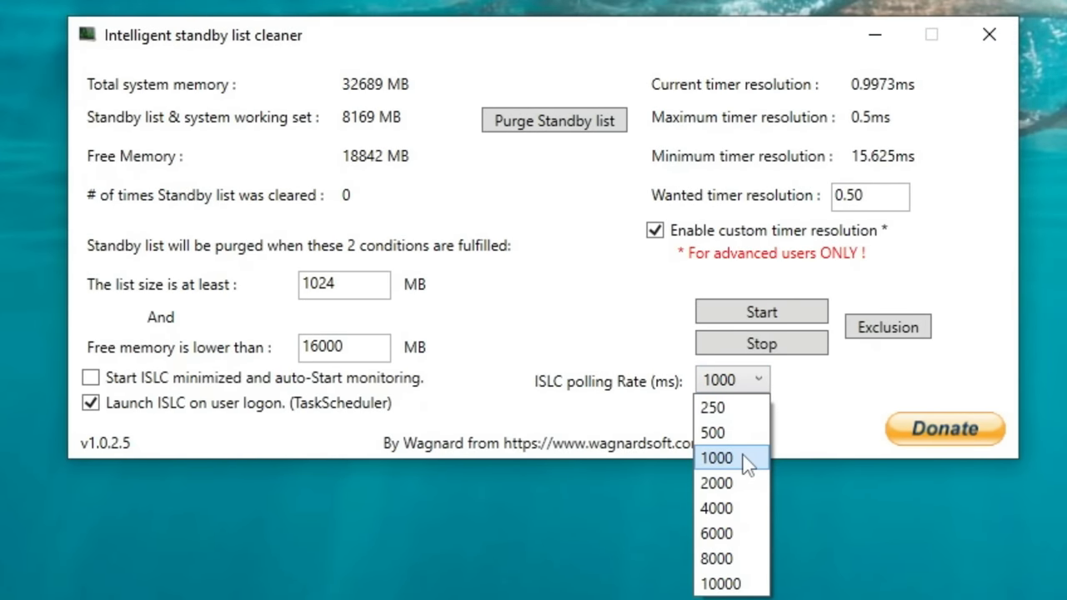
mouse_move(732, 434)
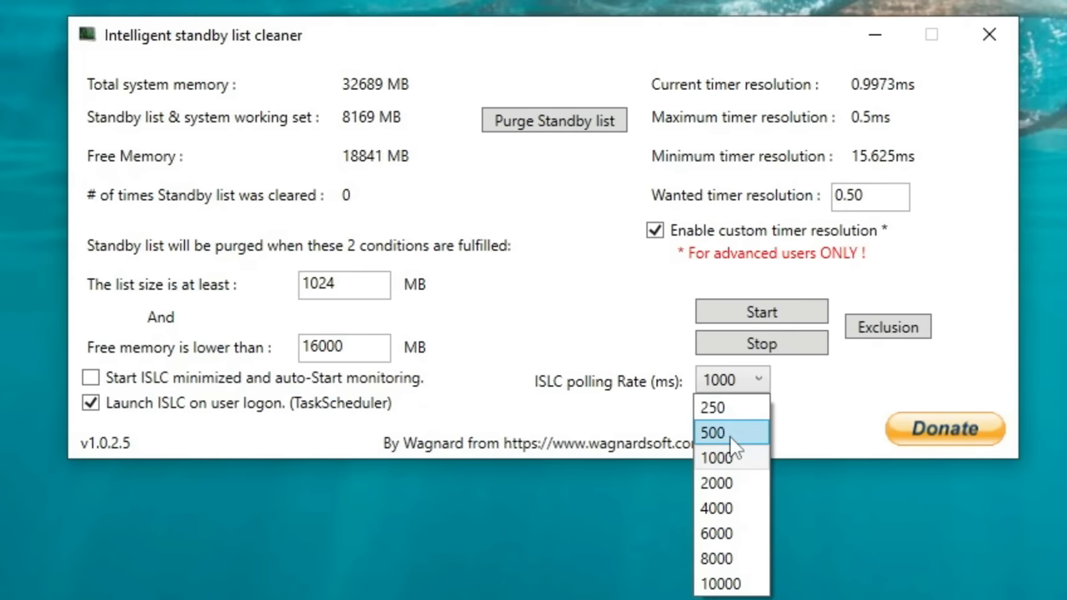
left_click(710, 433)
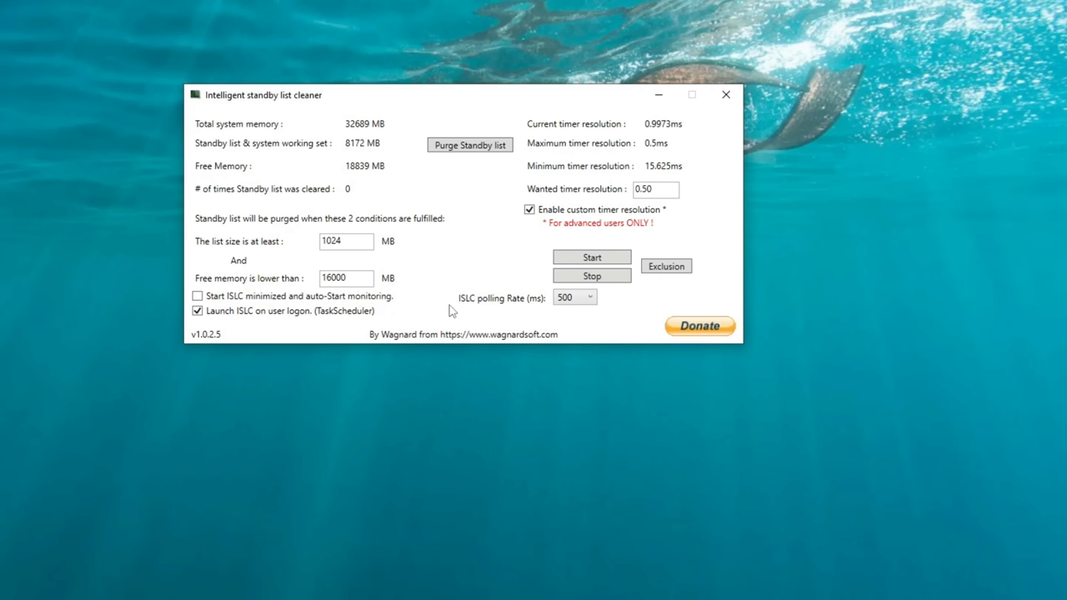
Purge the standby list twice, then start ISLC monitoring with the configured settings
left_click(470, 143)
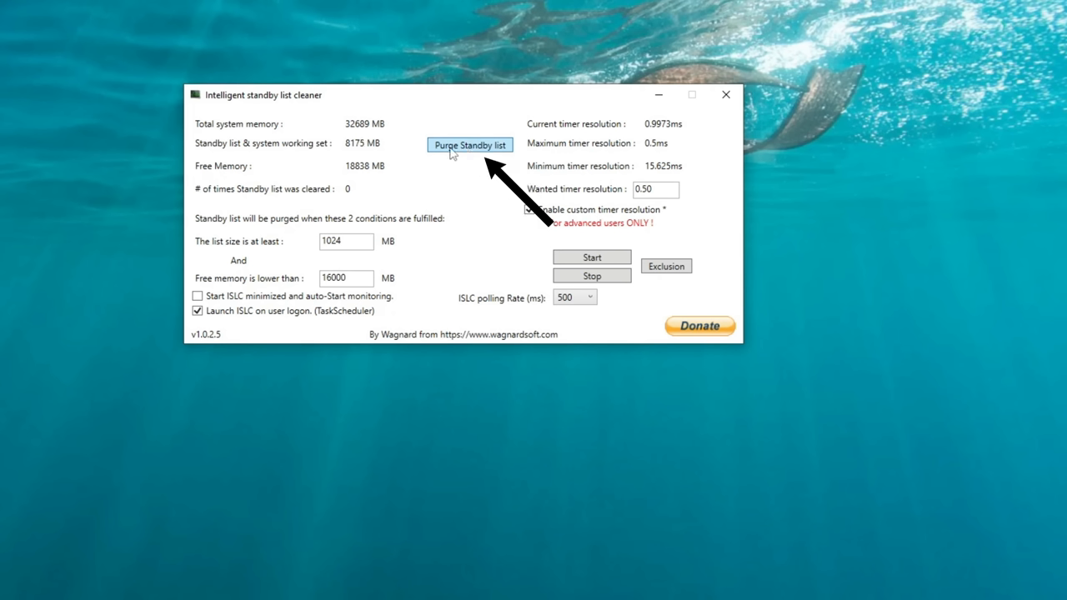
left_click(470, 143)
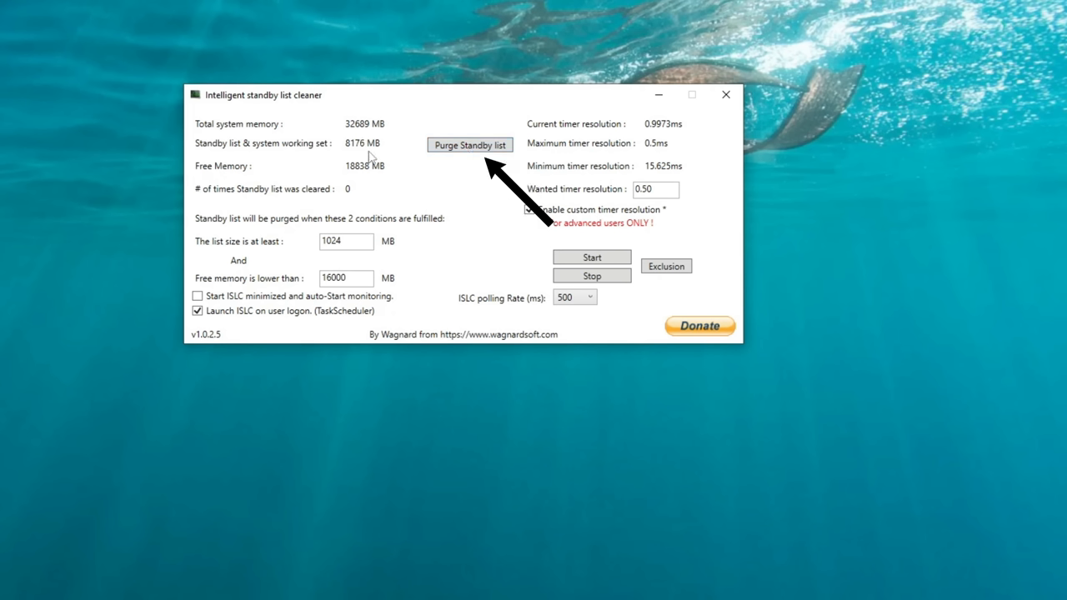
left_click(530, 210)
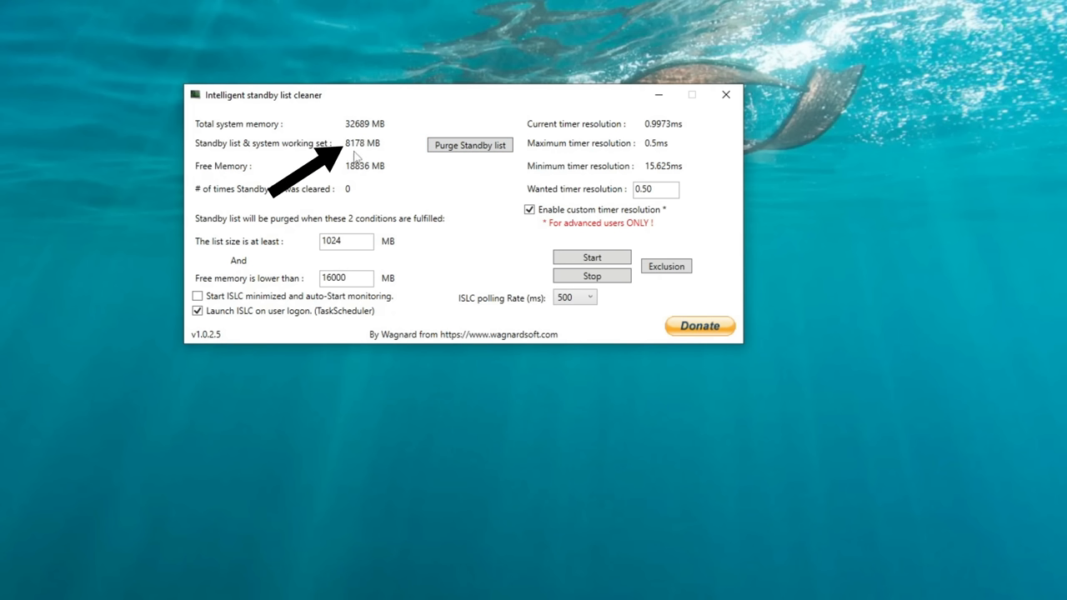
left_click(470, 143)
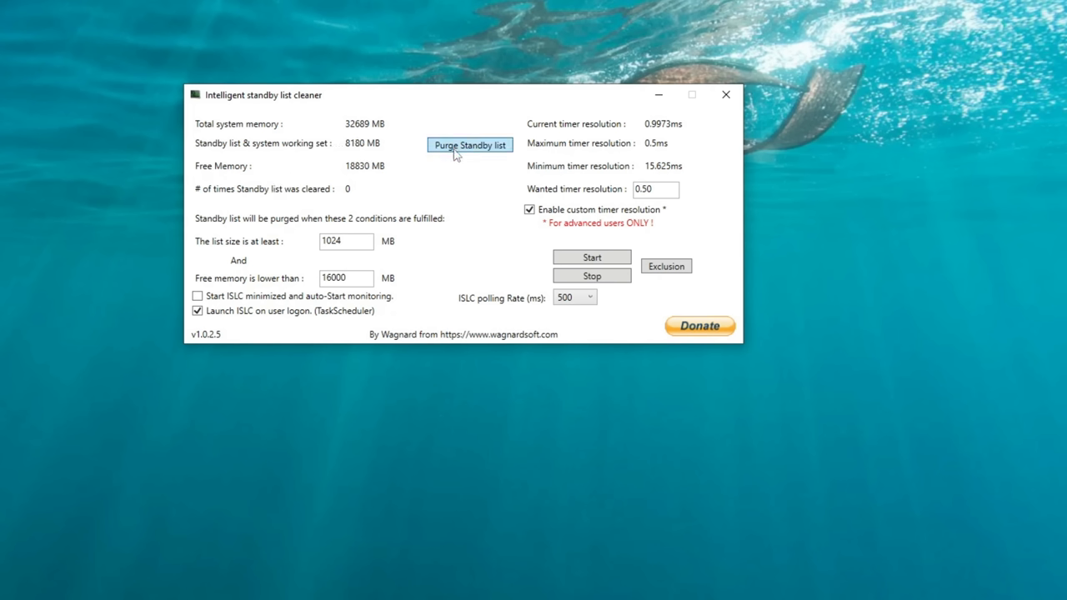
left_click(470, 144)
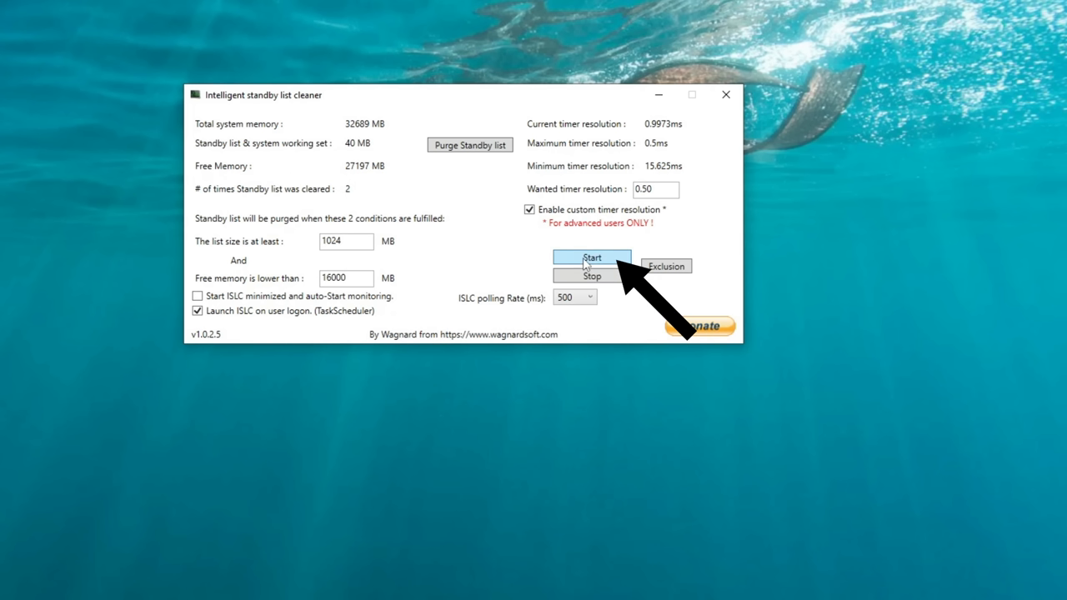
left_click(592, 257)
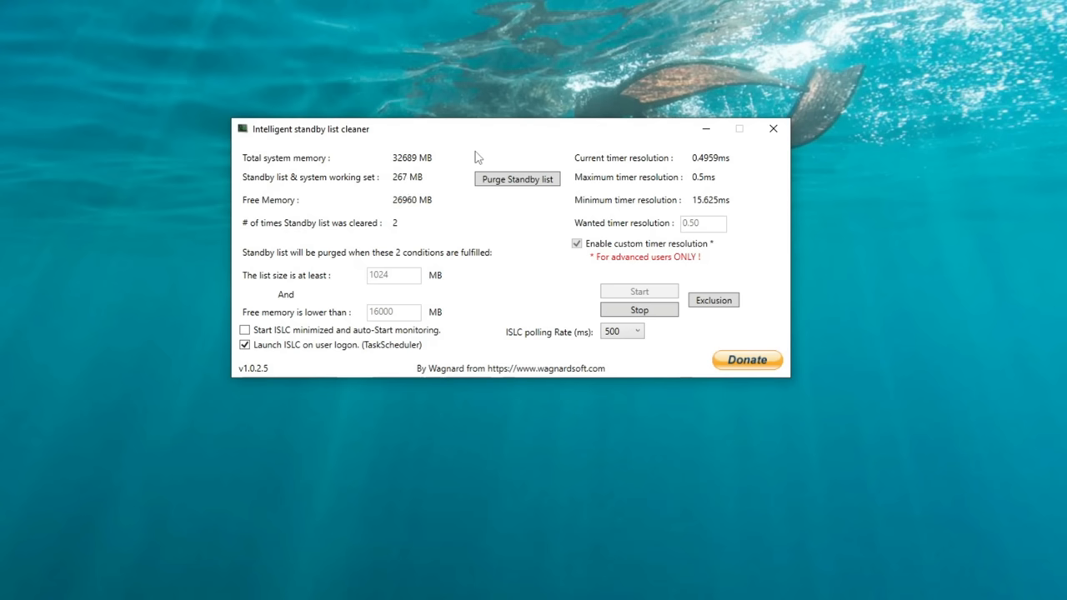